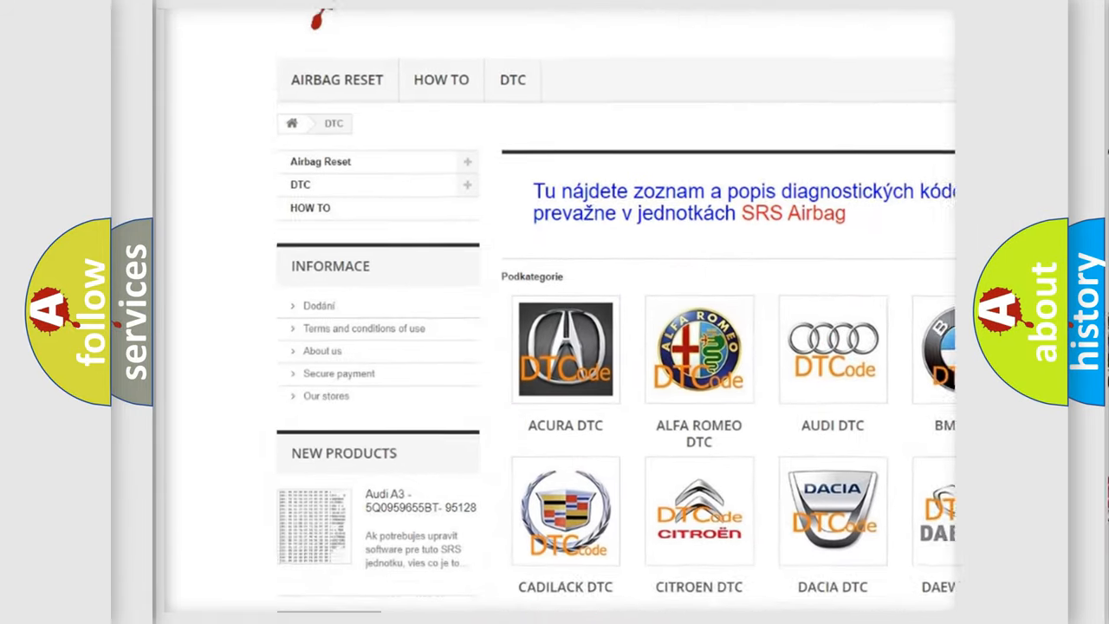
Open the Audi DTC subcategory from the brand catalogue to list its diagnostic code entries.
scroll("down", 3)
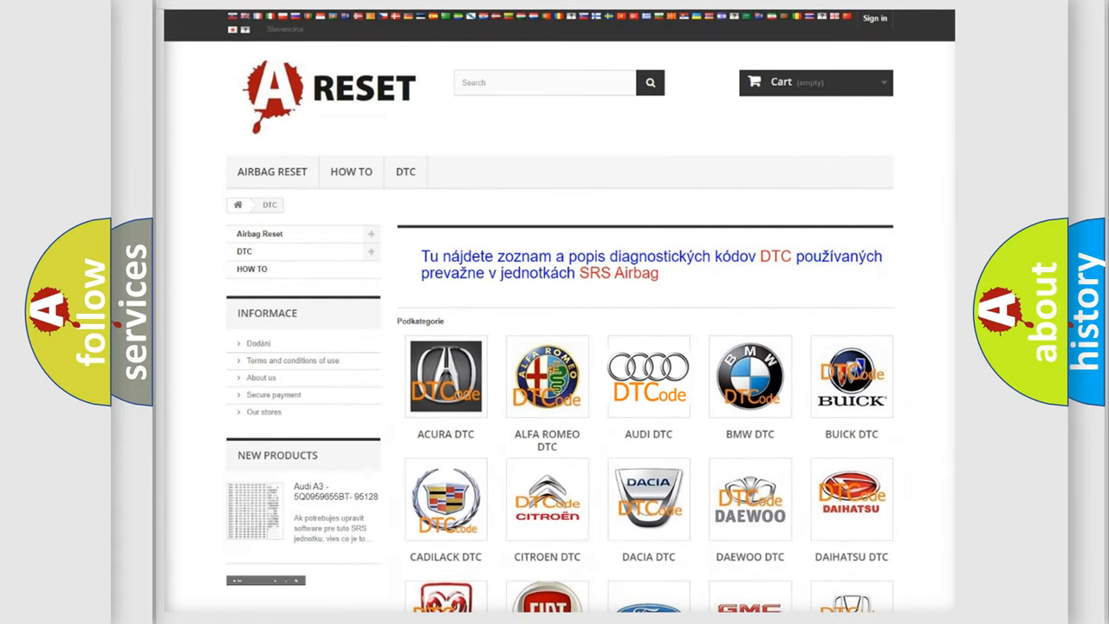
left_click(648, 376)
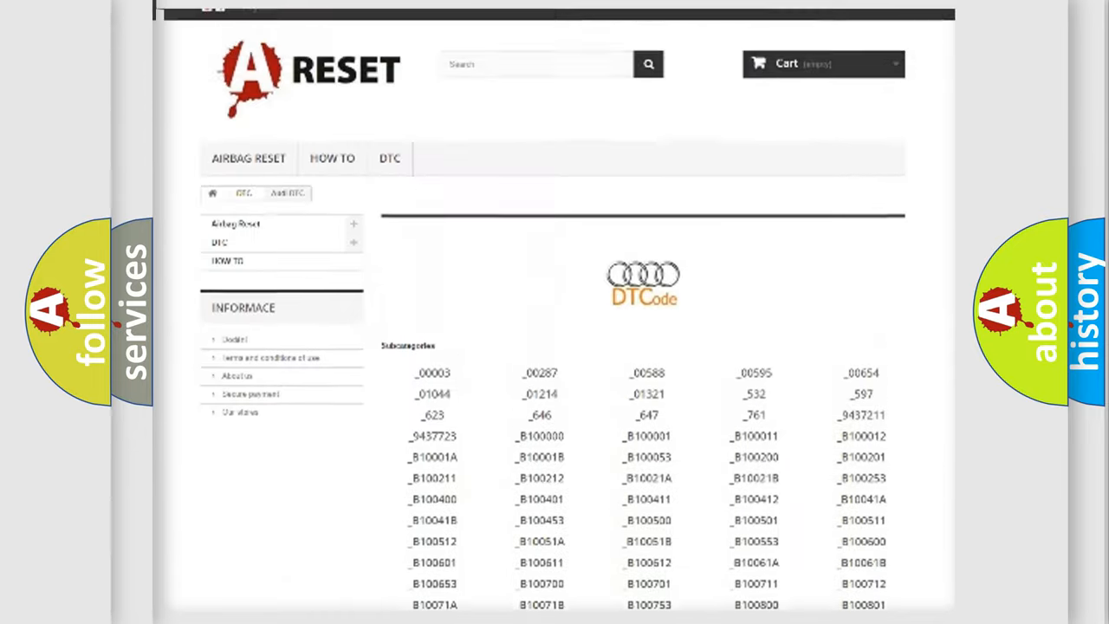